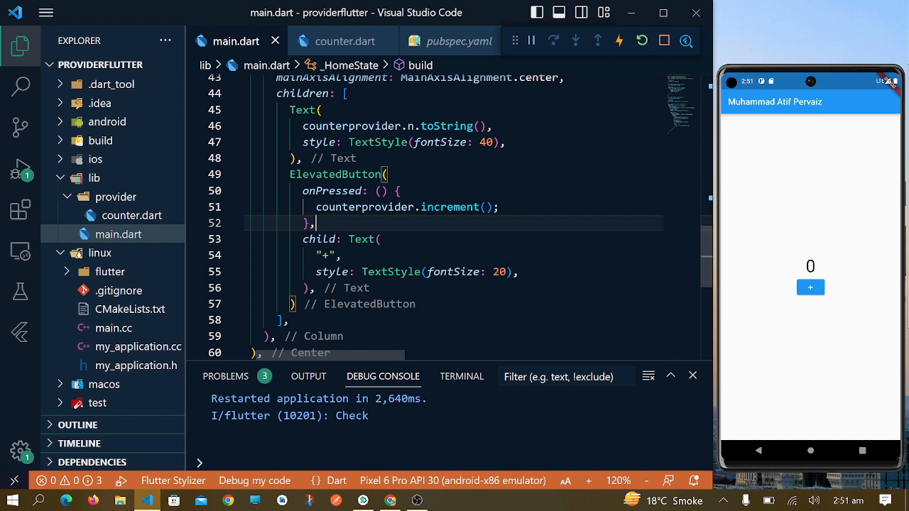
- Scroll main.dart to the counter Column under the Center's child: property
scroll("up", 3)
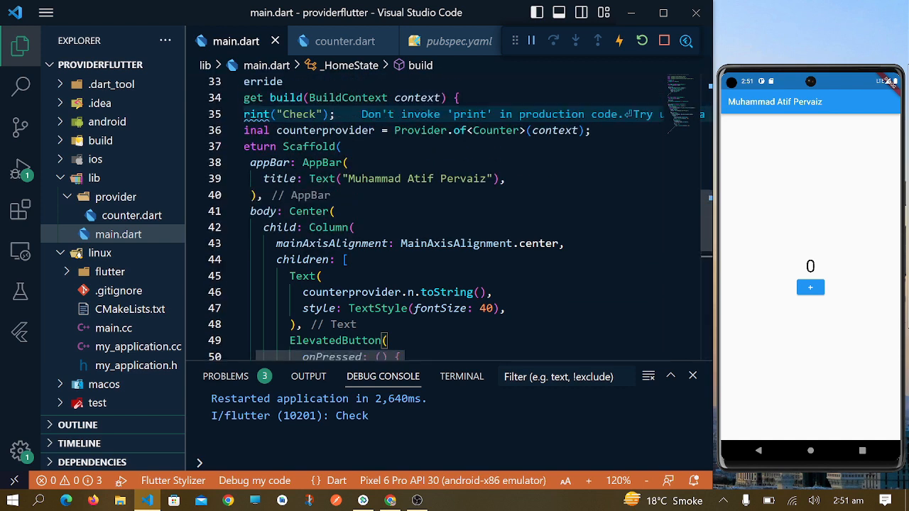
scroll("up", 3)
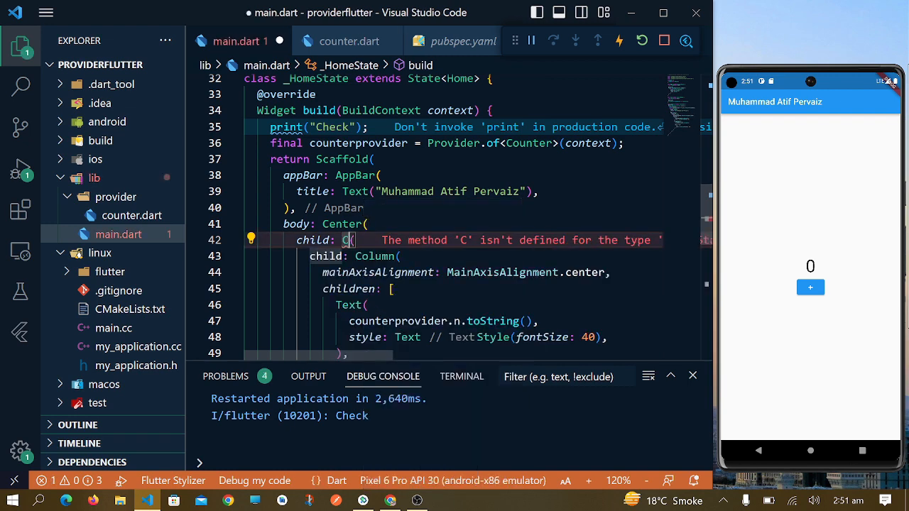
- Insert a Consumer widget from autocomplete with a builder: (context, value, child) parameter
type("onsum")
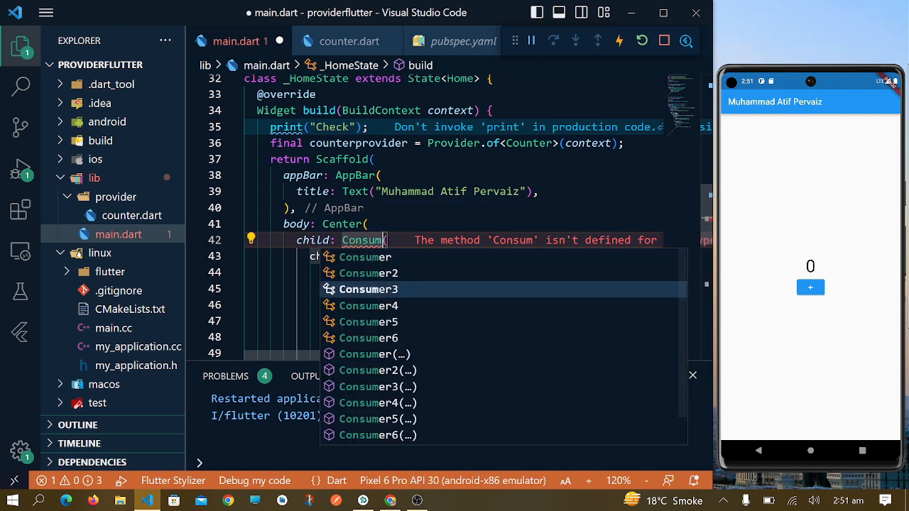
left_click(365, 257)
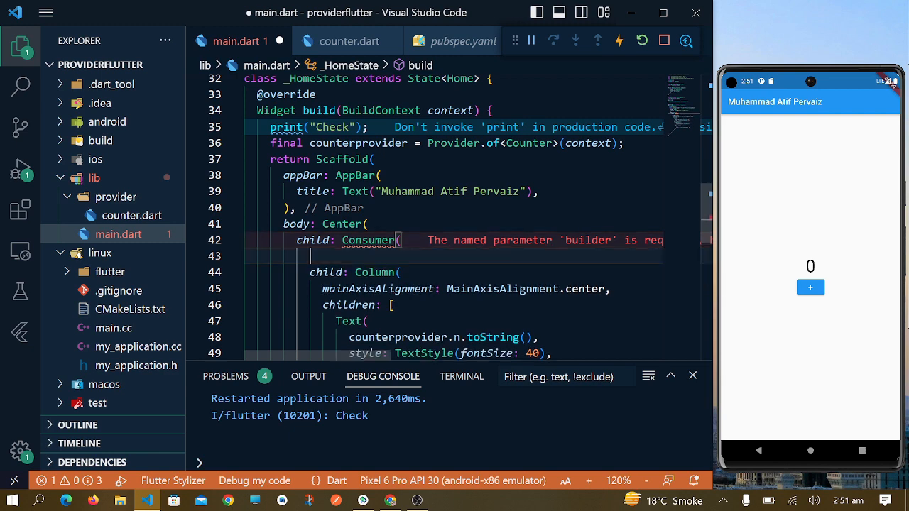
type("builder: (context, value, child) {")
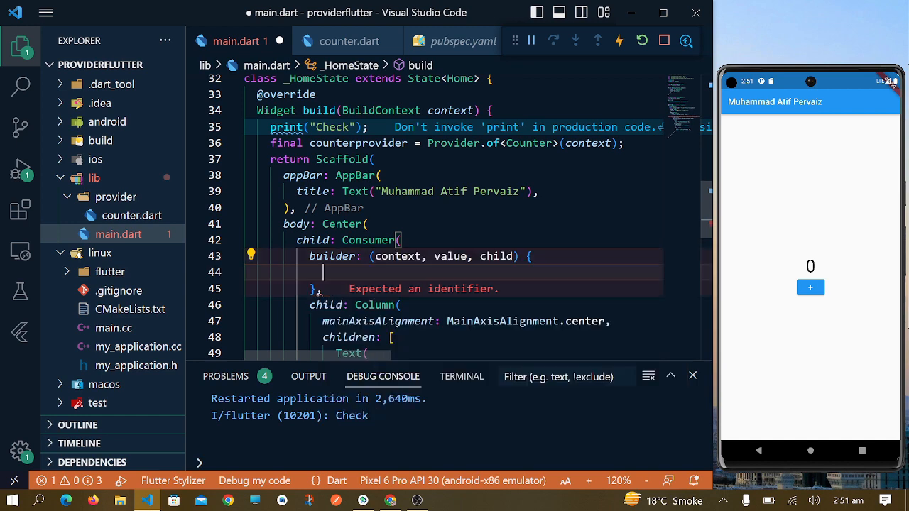
key("Backspace")
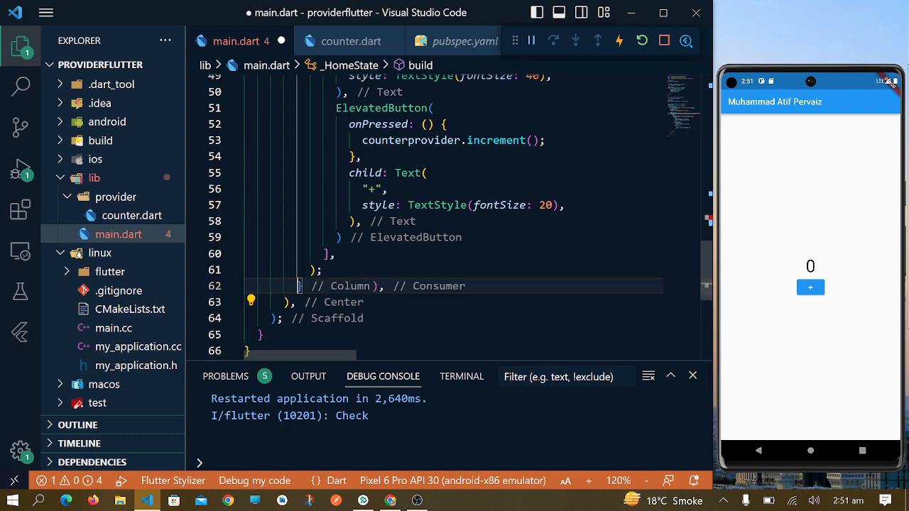
- Return the Column from the builder body and save to hot reload
scroll("up", 3)
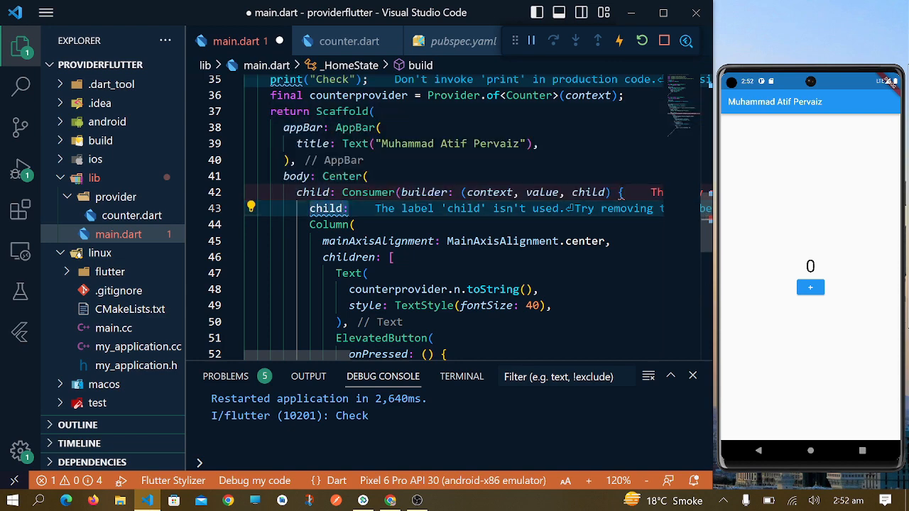
type("return")
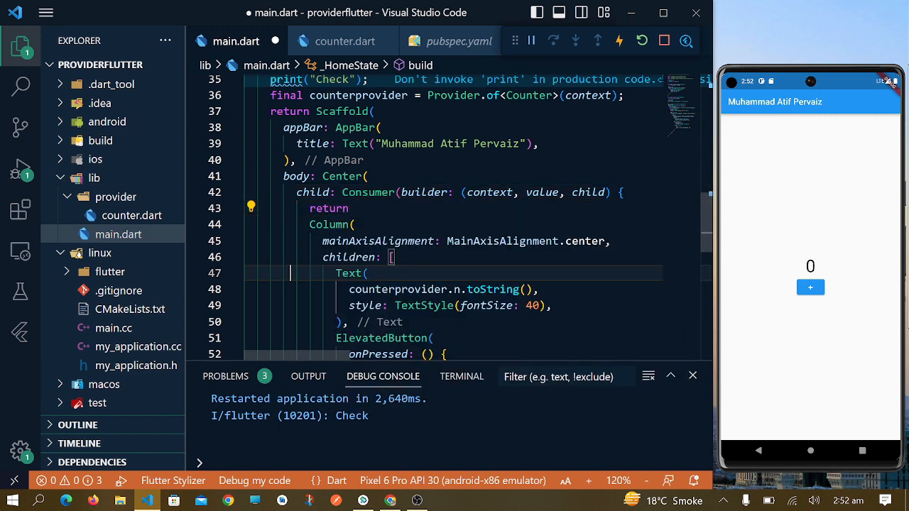
key("ctrl+s")
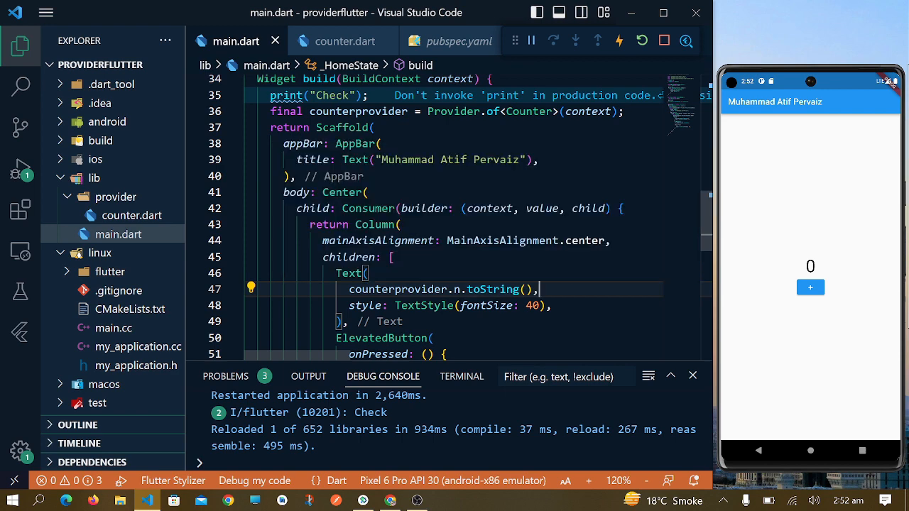
mouse_move(368, 208)
type("<>")
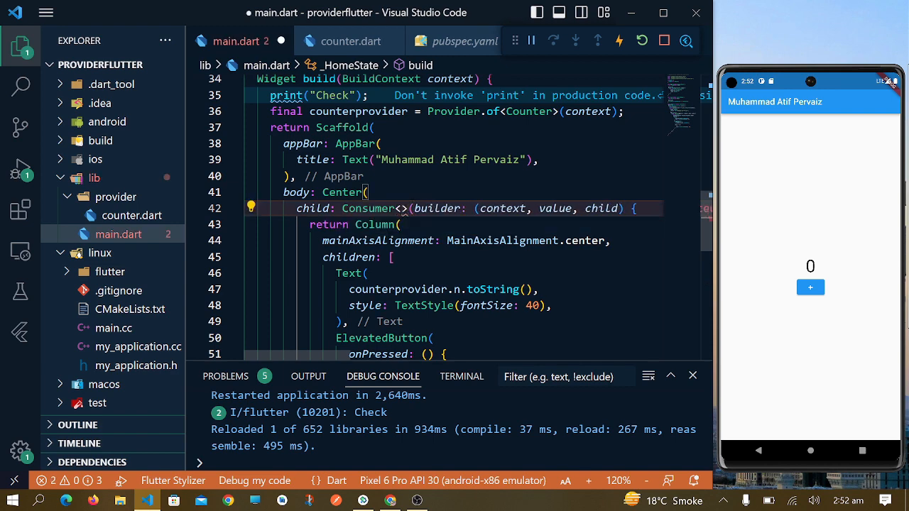
- Type the Consumer as Consumer<Counter> so value exposes the Counter
type("Counter")
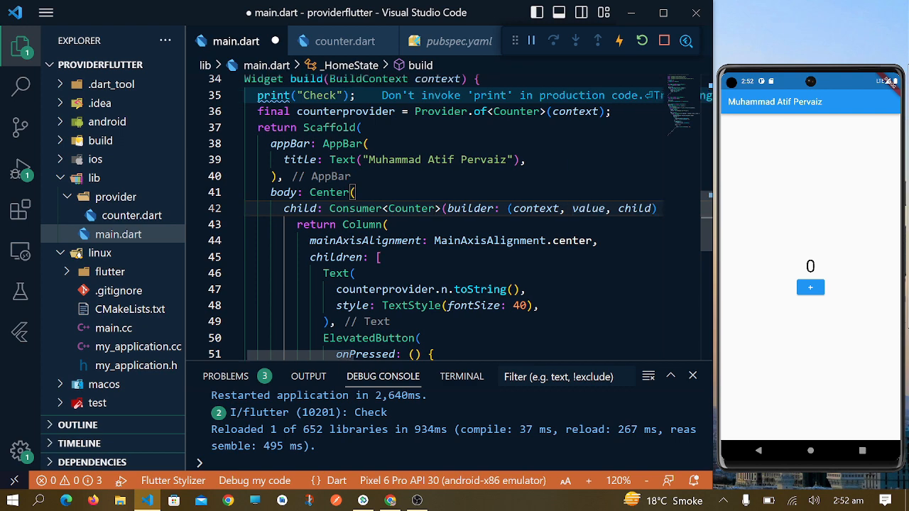
mouse_move(472, 207)
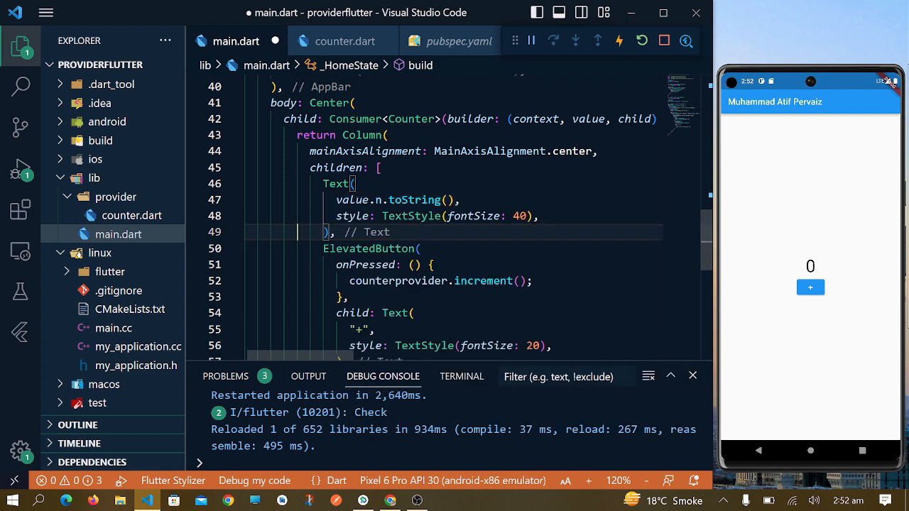
- Call value.increment() in onPressed, hot restart, and tap + to raise the count
type("value")
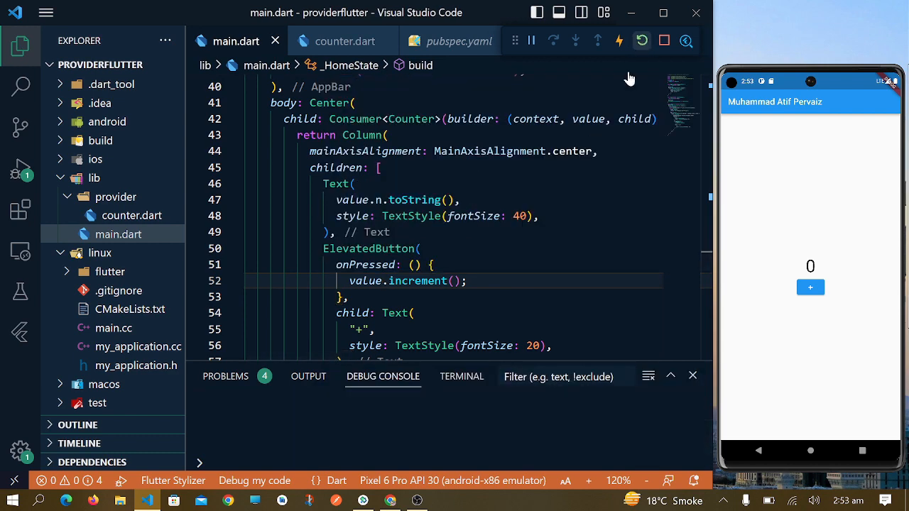
left_click(642, 39)
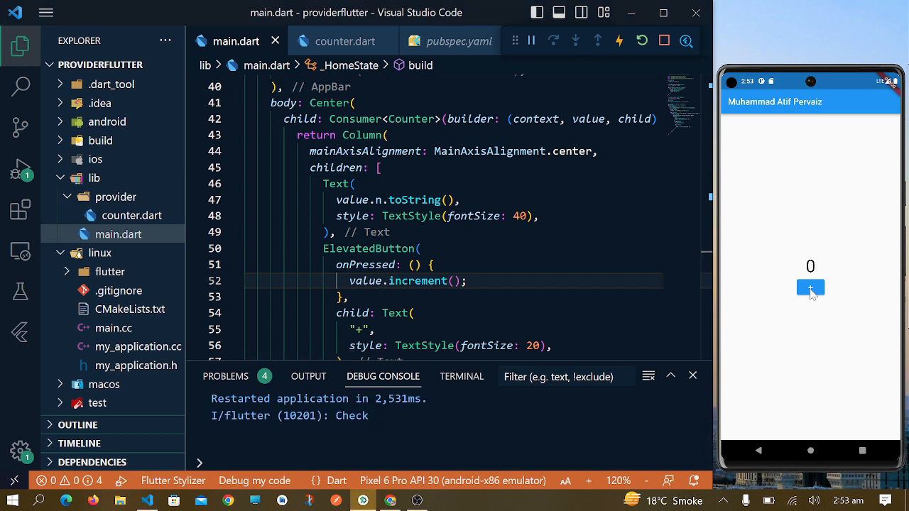
left_click(810, 287)
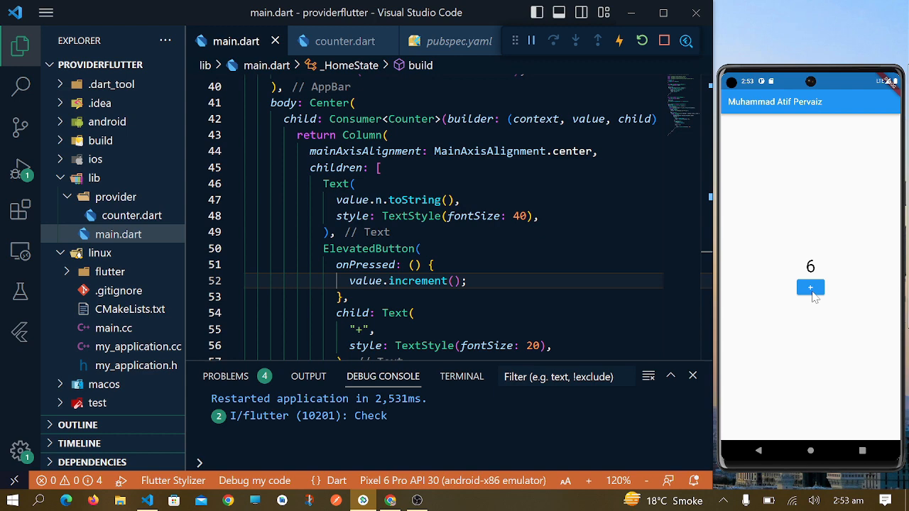
left_click(810, 287)
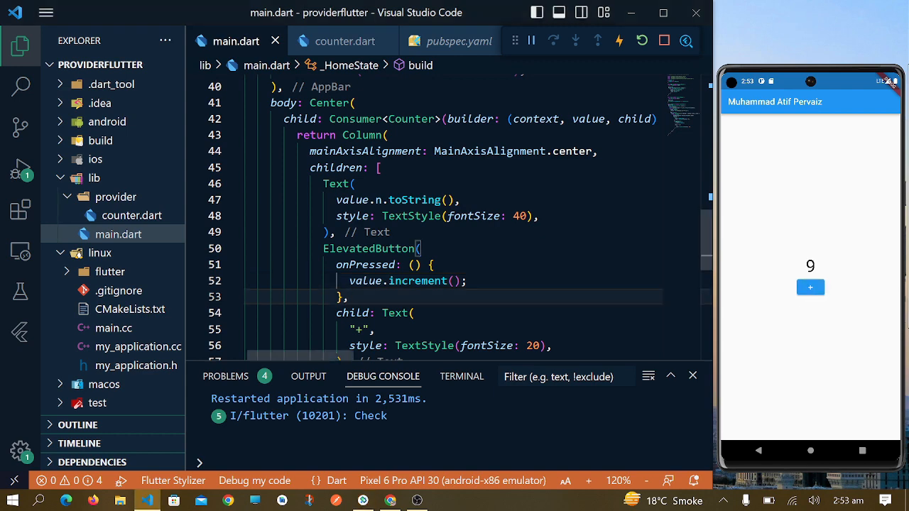
- Pass listen: false to the Provider.of<Counter>(context) call in build
scroll("up", 3)
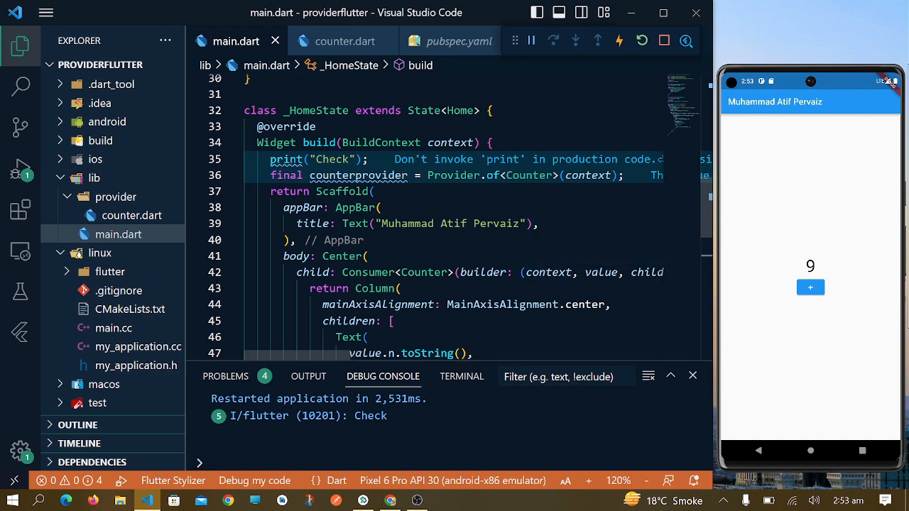
mouse_move(334, 179)
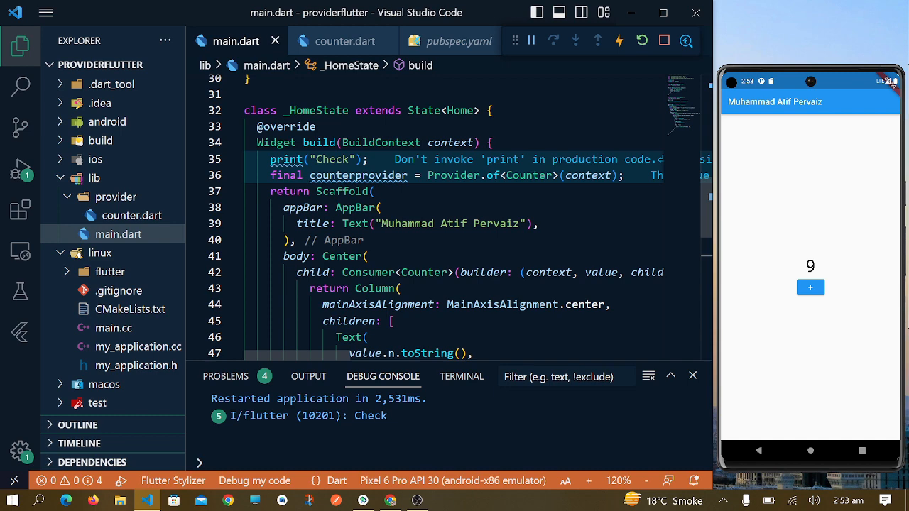
scroll("down", 3)
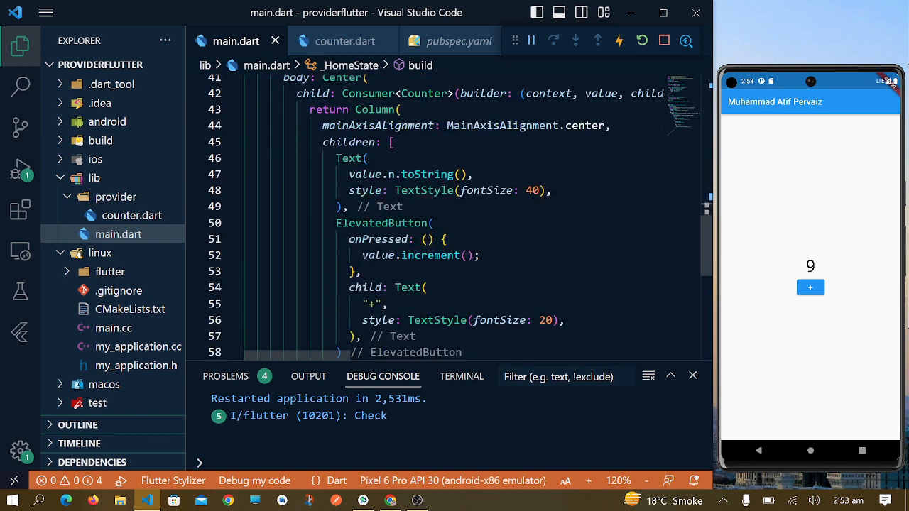
scroll("up", 3)
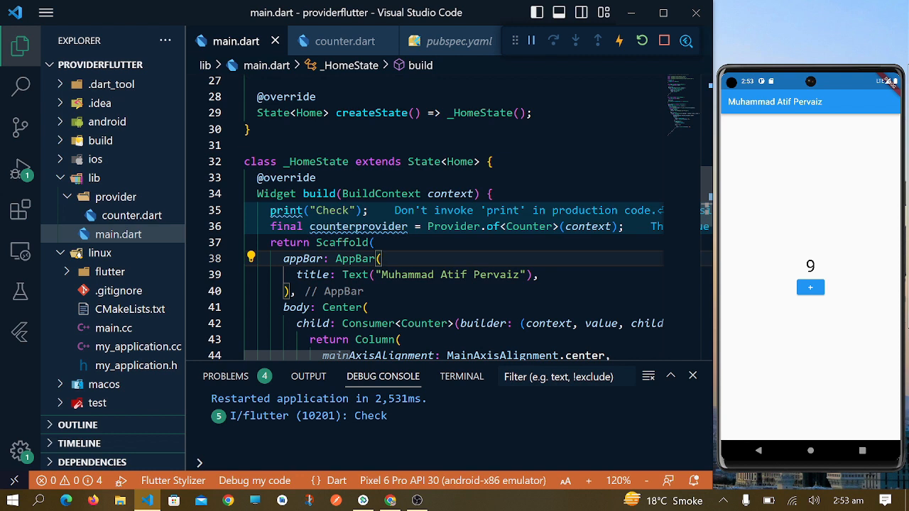
key("ctrl+/")
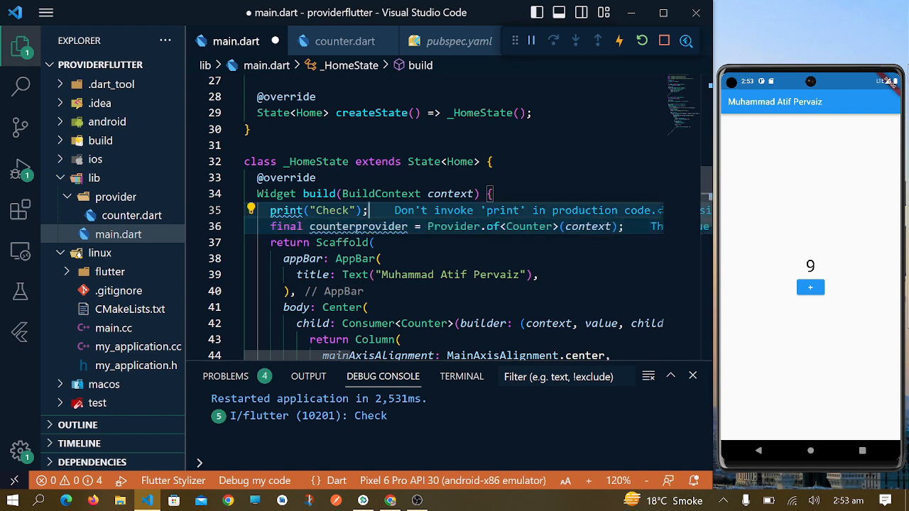
mouse_move(449, 194)
type(", ")
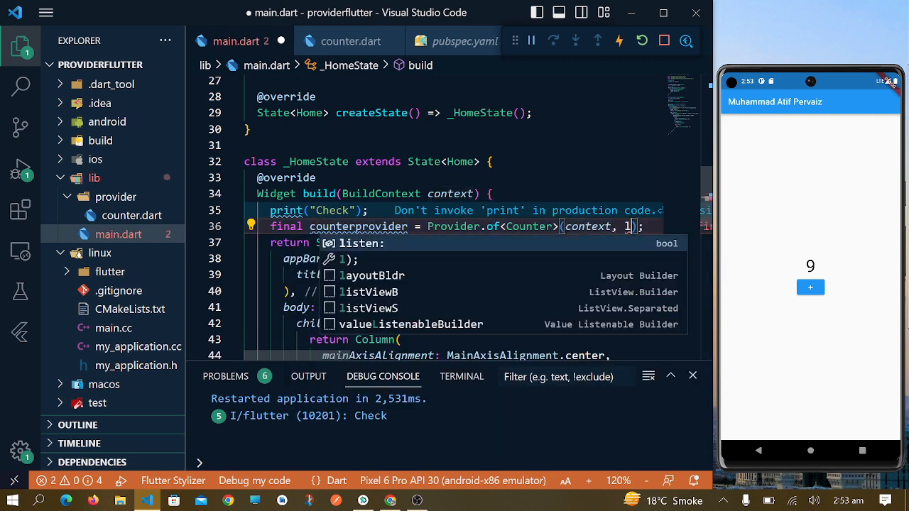
type("listen: fa")
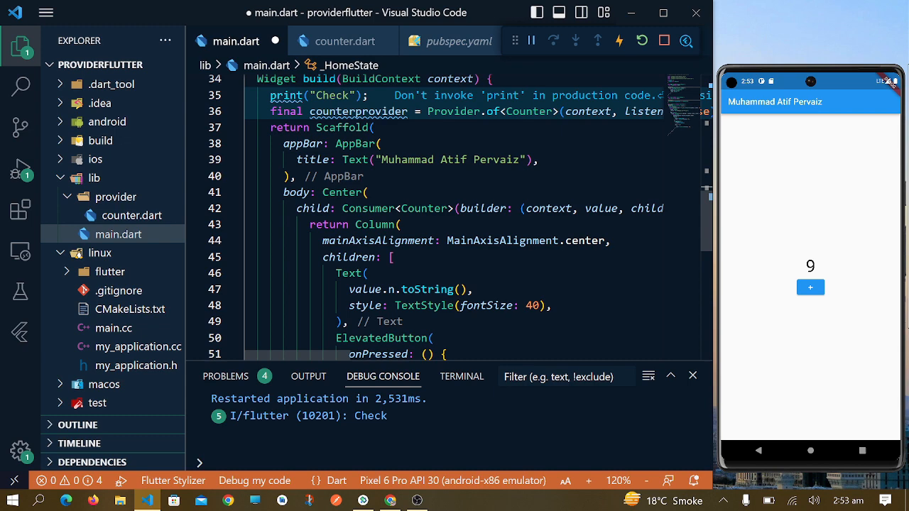
- Scroll down to onPressed and leave a blank line above value.increment()
scroll("down", 3)
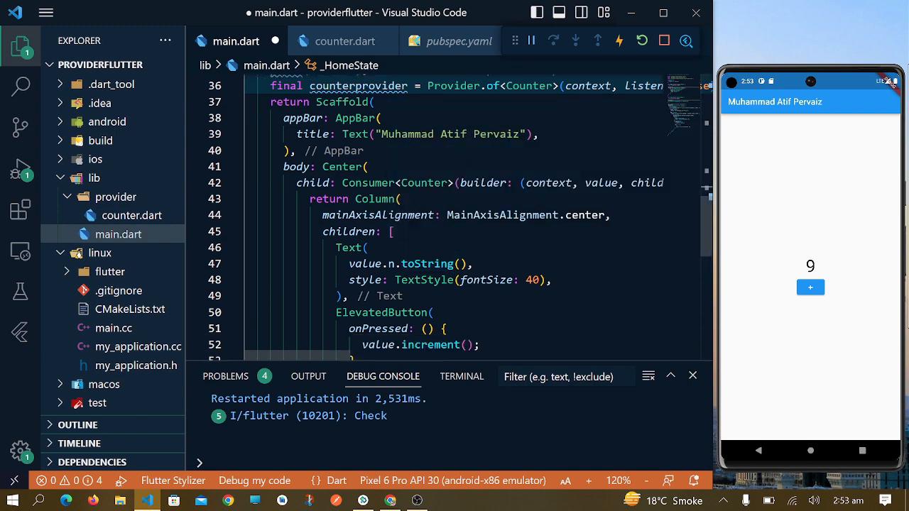
mouse_move(378, 216)
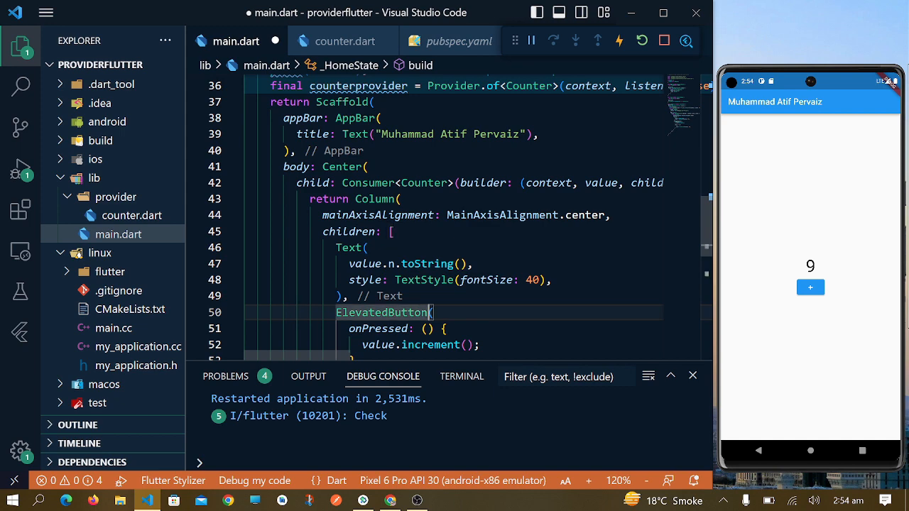
scroll("down", 3)
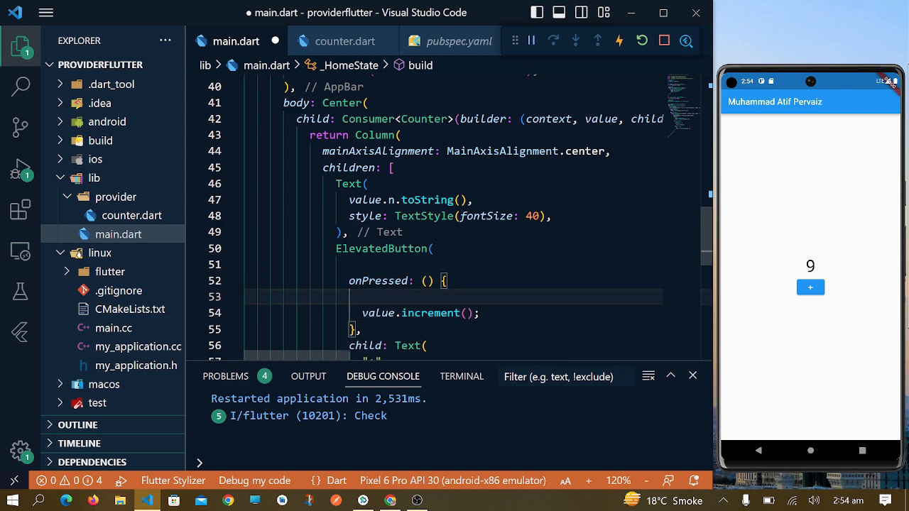
- Add print("Hello"); before value.increment() in onPressed and save to hot reload
type("print(object)")
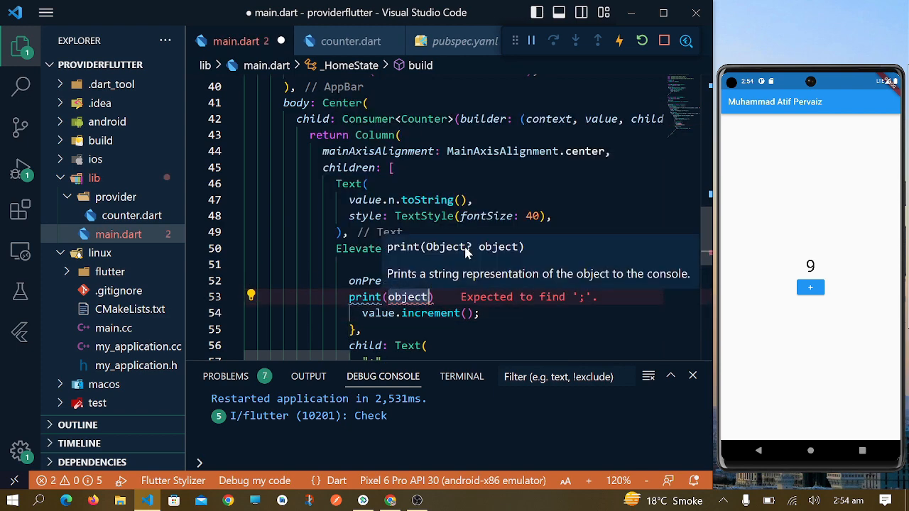
type("\"Hello")
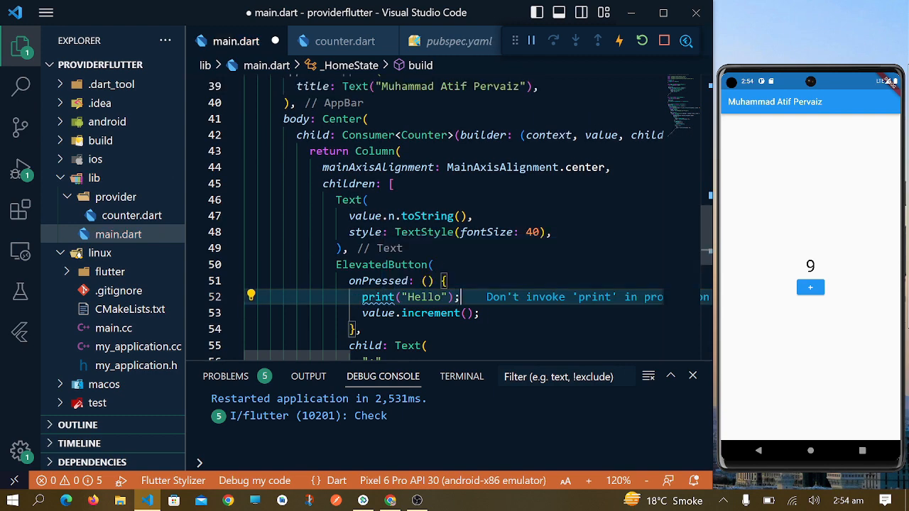
key("ctrl+s")
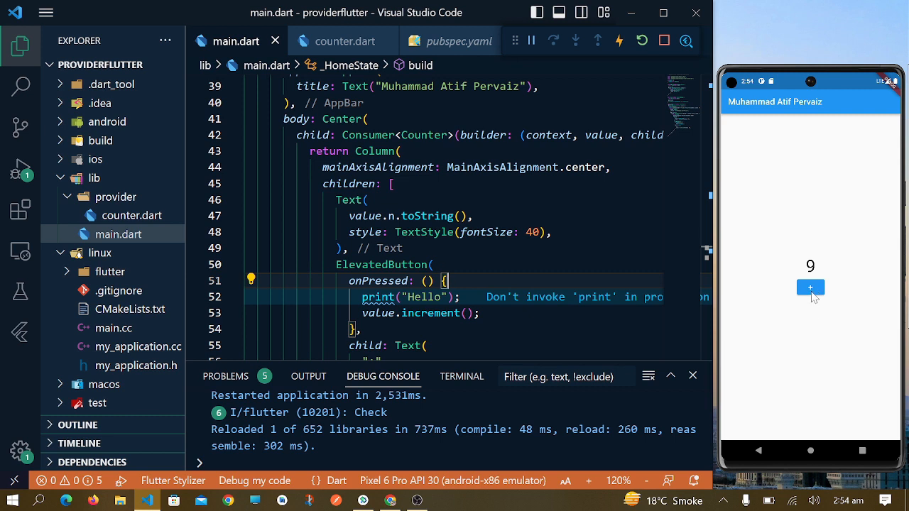
- Tap + twice to log Hello, then hot restart the app from scratch
left_click(810, 287)
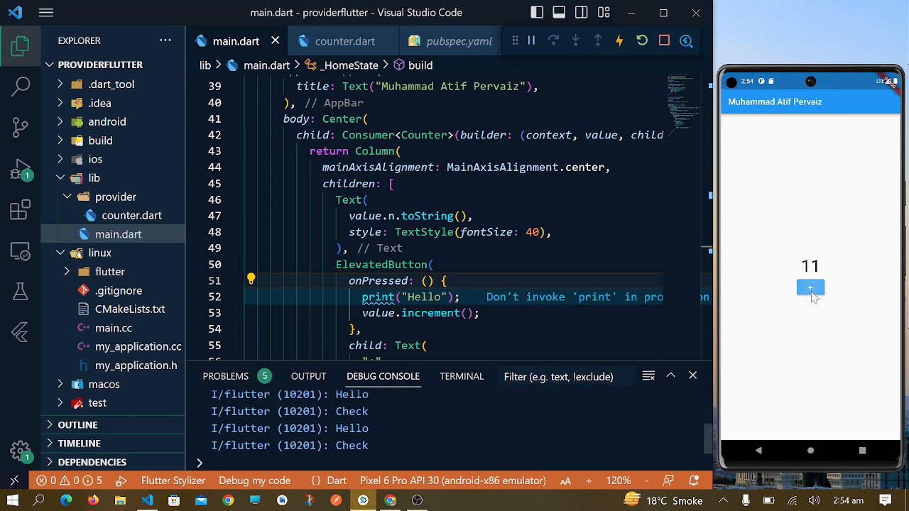
left_click(810, 287)
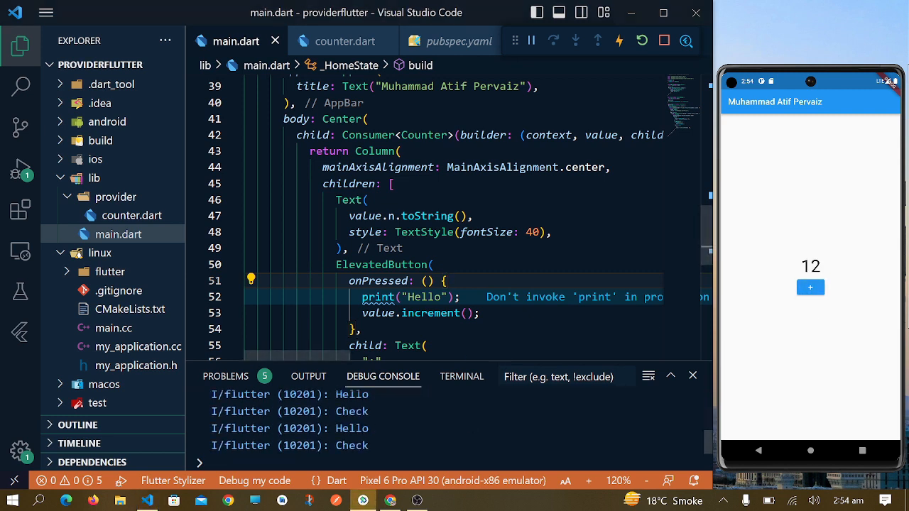
left_click(642, 40)
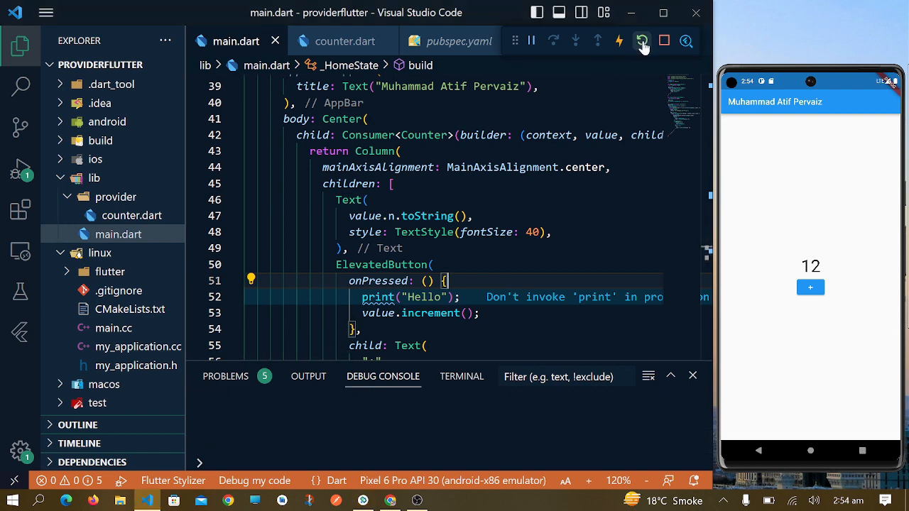
left_click(642, 40)
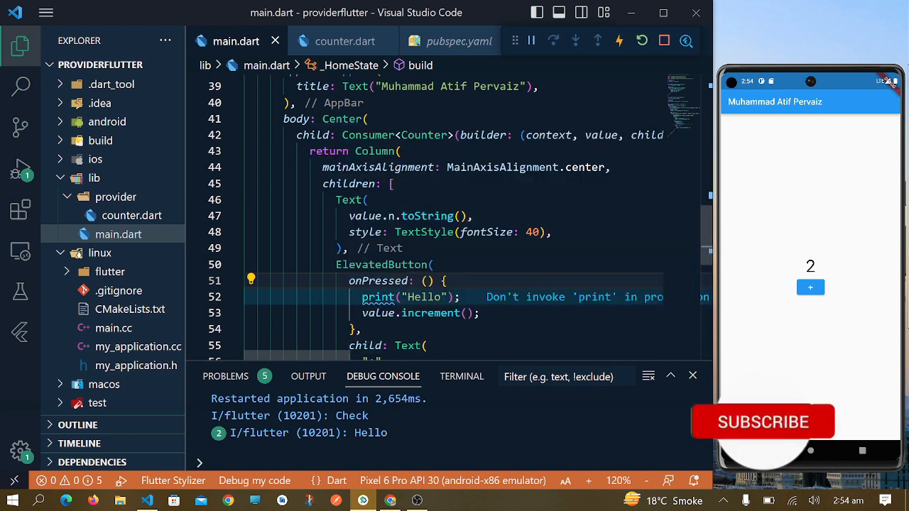
- Tap + twice, logging Hello each time while Check appears only once
left_click(810, 287)
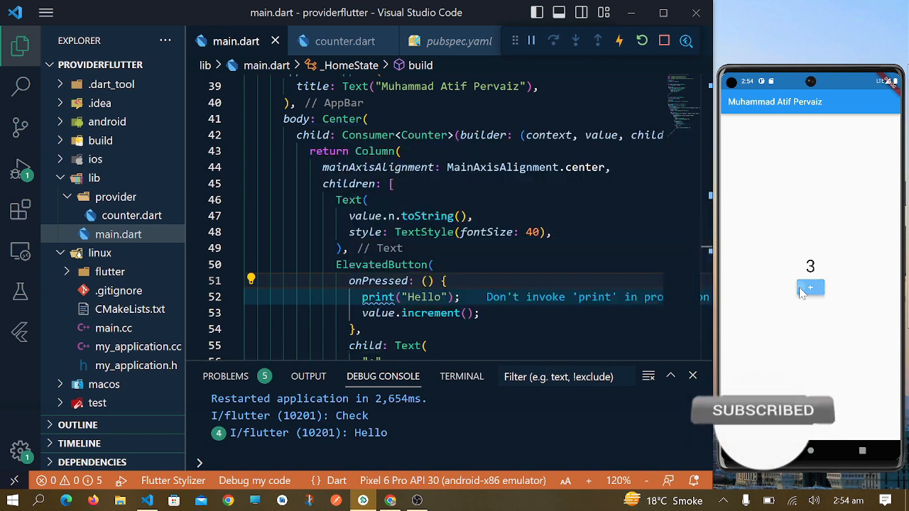
left_click(810, 287)
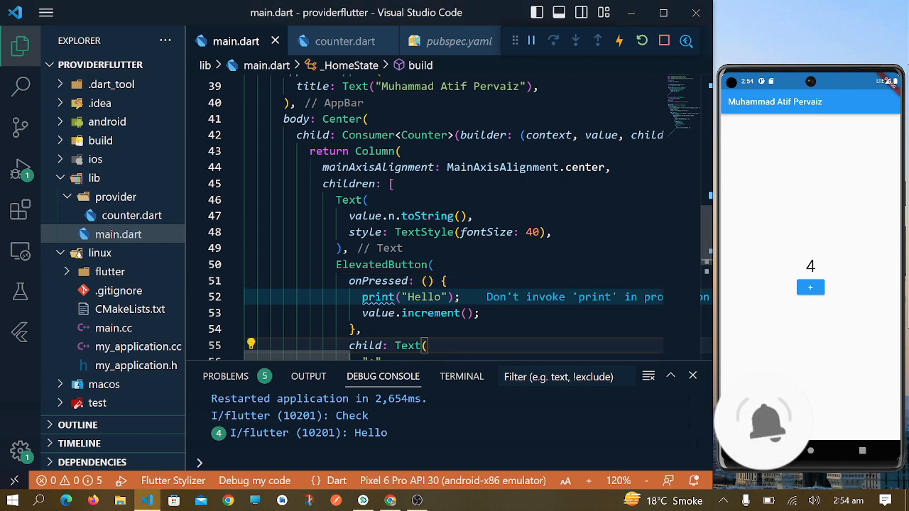